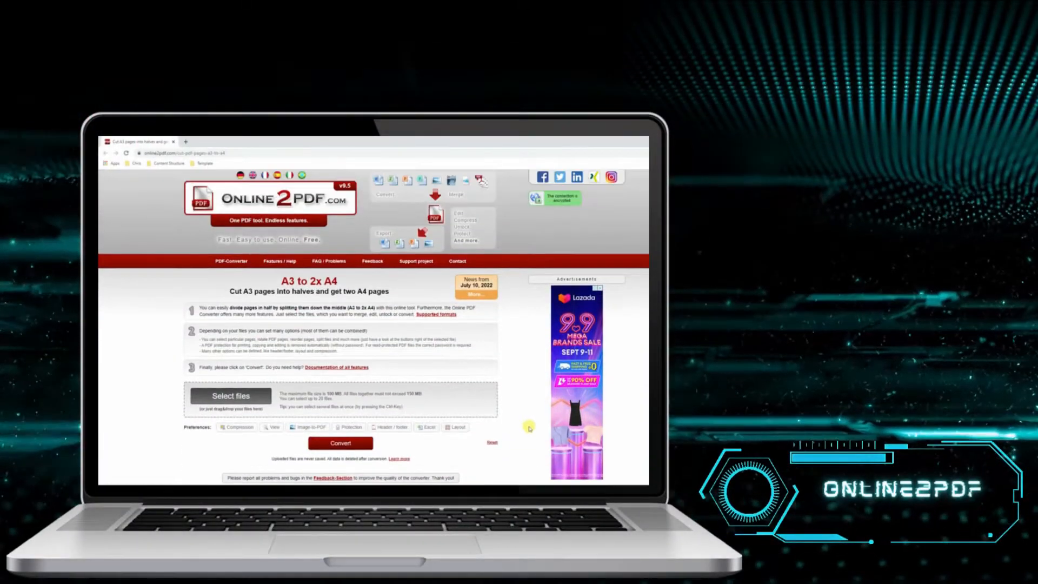
- Load the PDF and set Layout to Split multi-page layout, cutting each page into 2 parts
{"action": "left_click", "coordinate": [231, 396]}
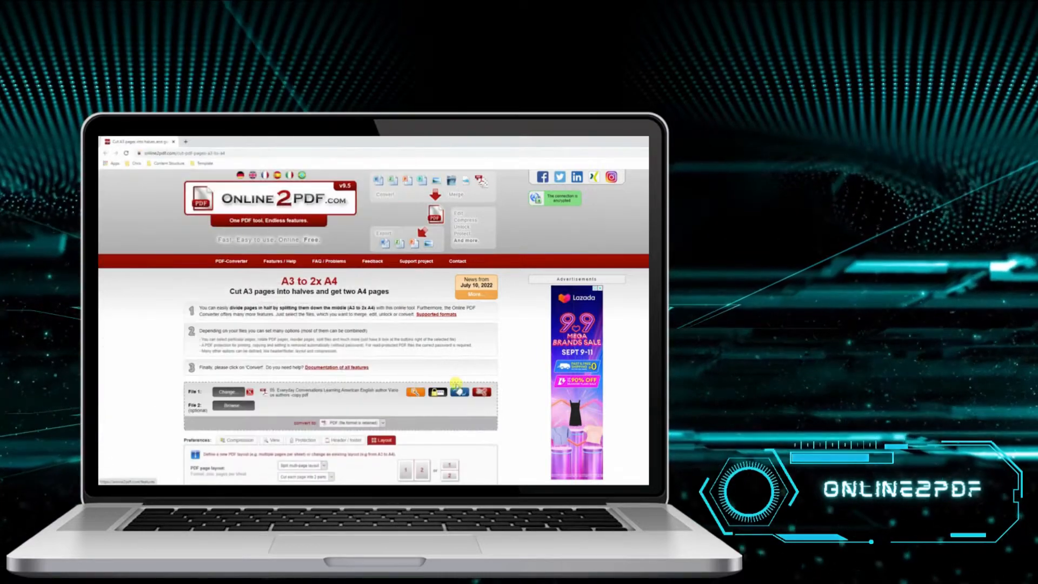
{"action": "scroll", "scroll_direction": "down", "scroll_amount": 3}
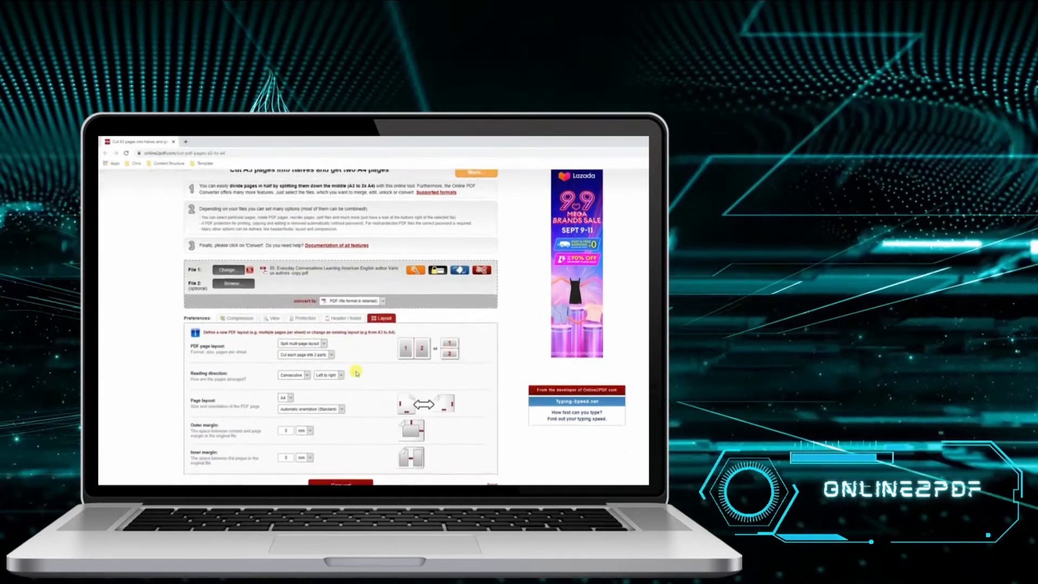
{"action": "left_click", "coordinate": [301, 343]}
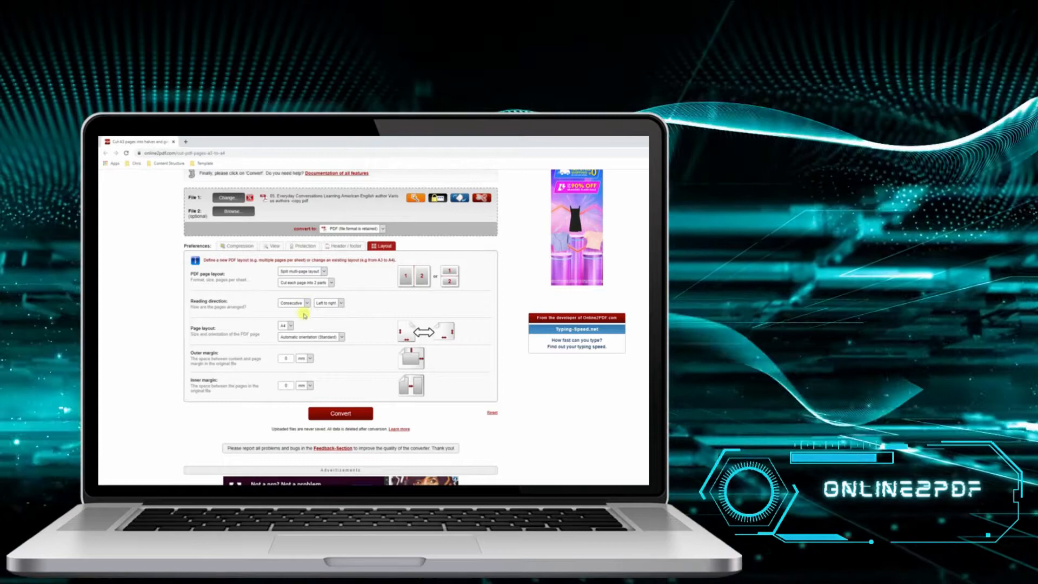
{"action": "left_click", "coordinate": [285, 326]}
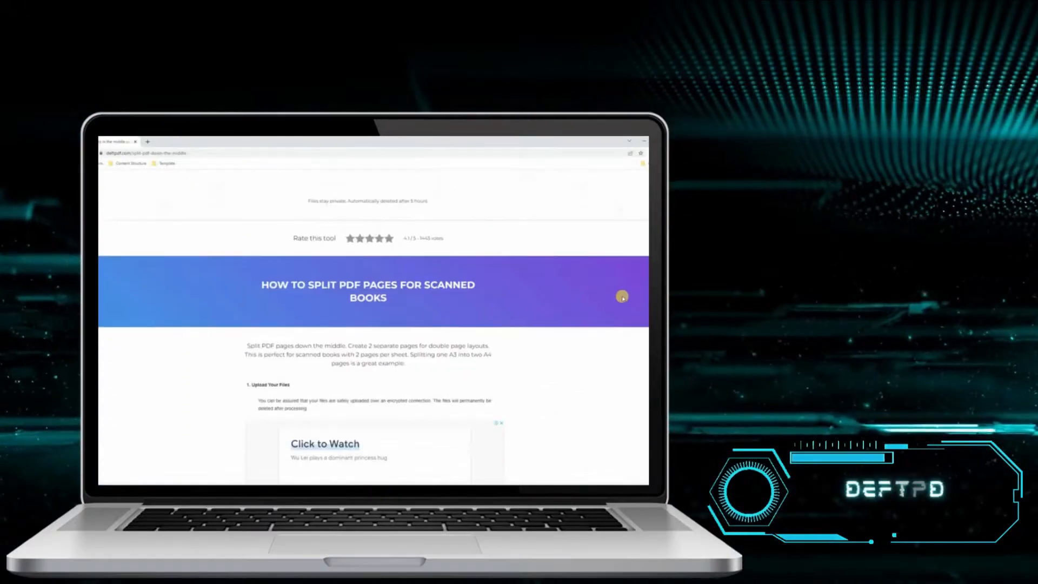
- Start a PDF upload in DeftPDF's Split PDF pages down the middle tool
{"action": "scroll", "scroll_direction": "down", "scroll_amount": 3}
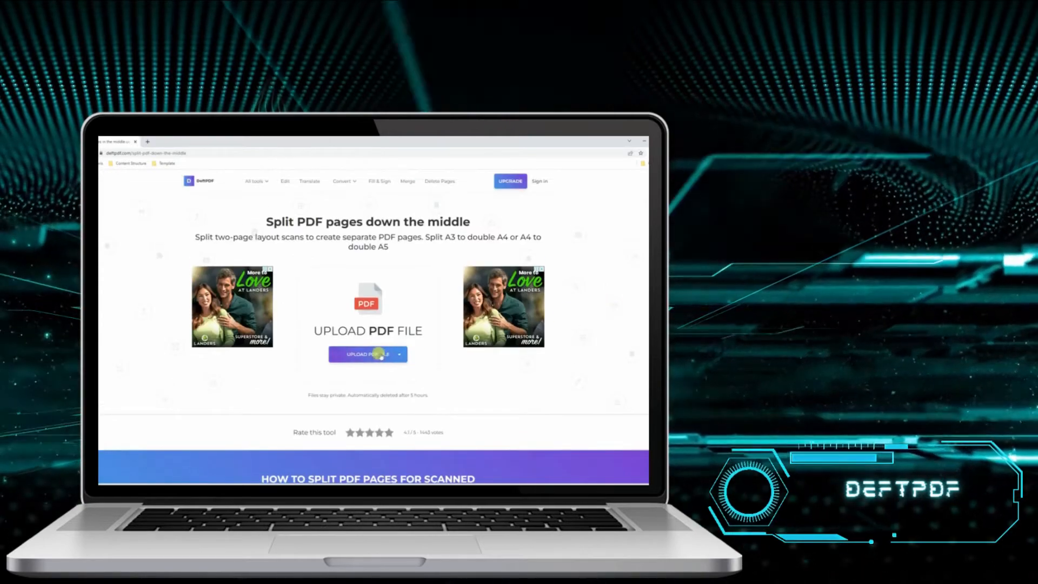
{"action": "left_click", "coordinate": [363, 355]}
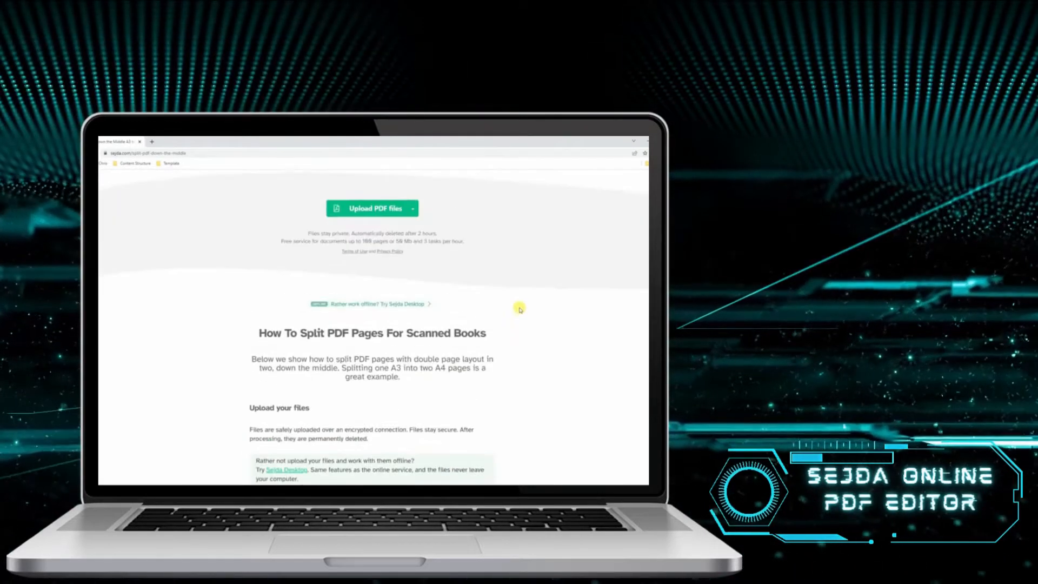
- Upload the scanned book PDF from the computer and review the Split vertically options
{"action": "left_click", "coordinate": [411, 208]}
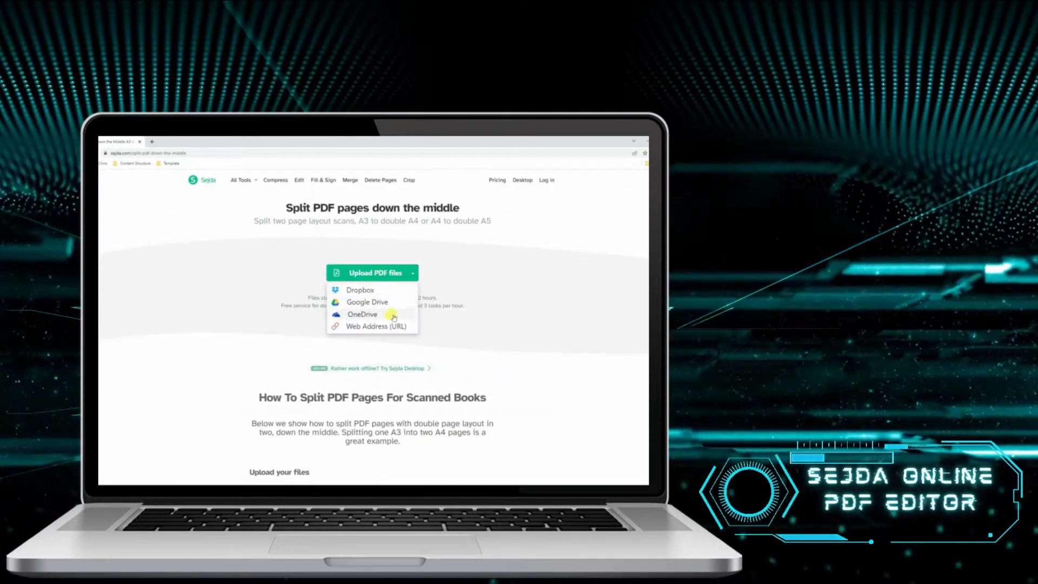
{"action": "left_click", "coordinate": [370, 272]}
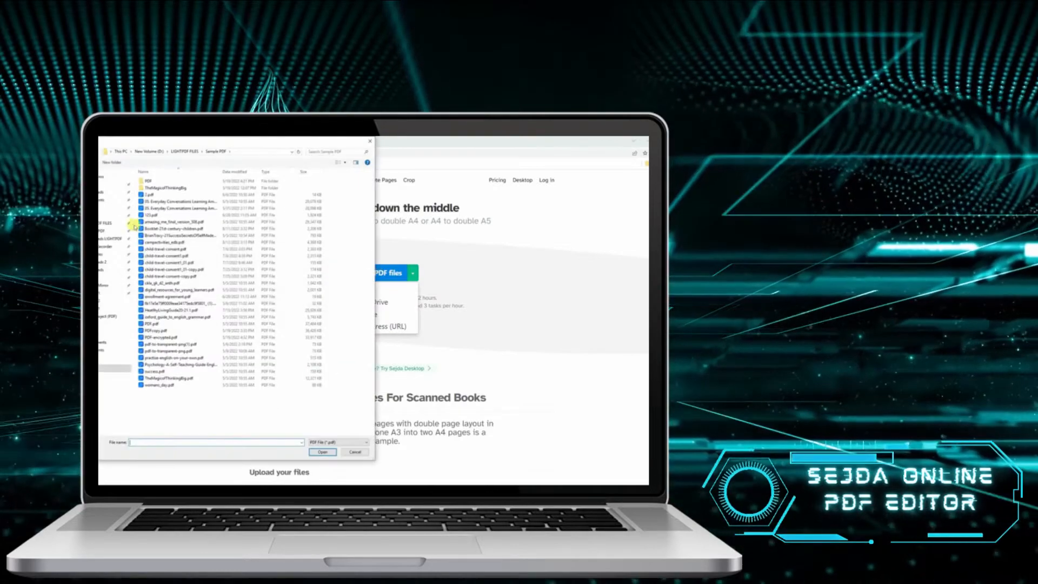
{"action": "left_click", "coordinate": [322, 452]}
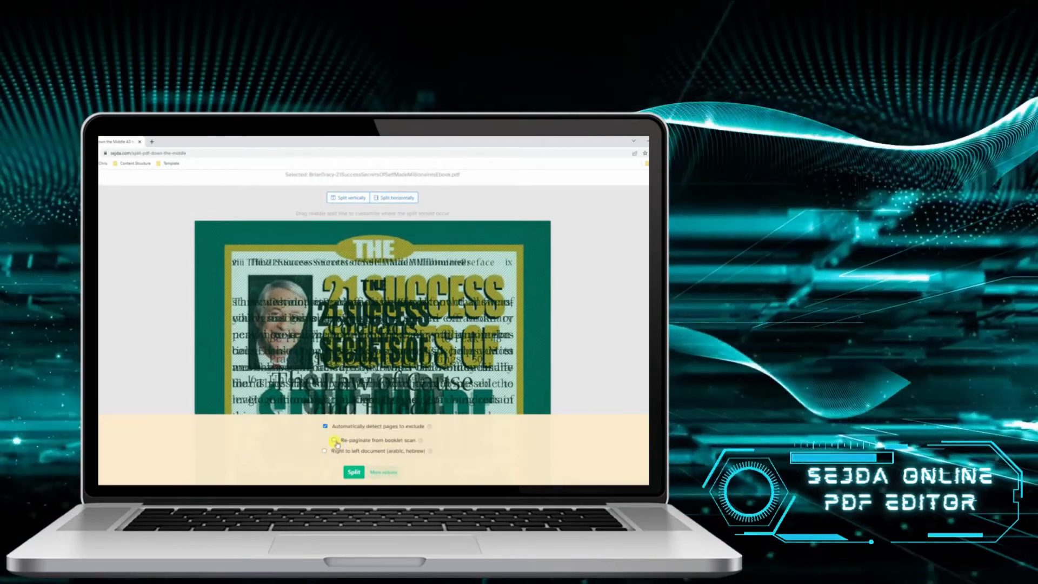
{"action": "left_click", "coordinate": [335, 440]}
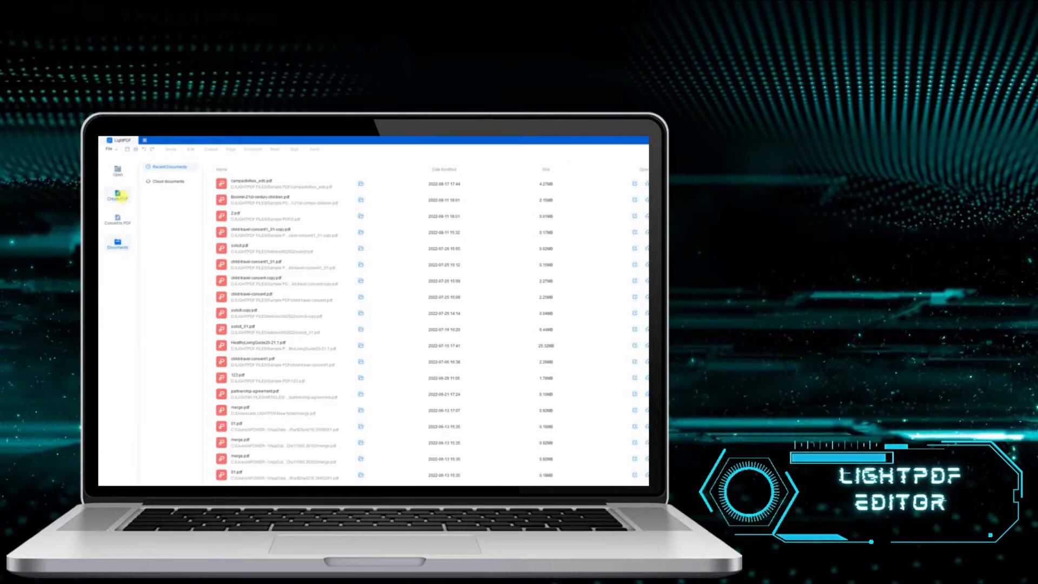
- Open the Everyday Conversations PDF from the computer and scroll to its first chapter
{"action": "left_click", "coordinate": [118, 169]}
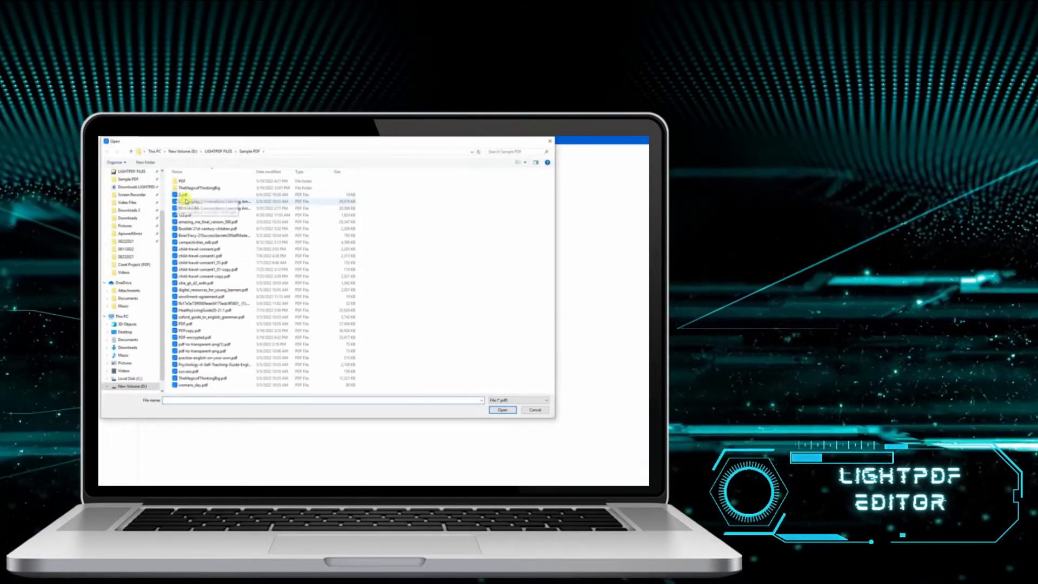
{"action": "left_click", "coordinate": [503, 410]}
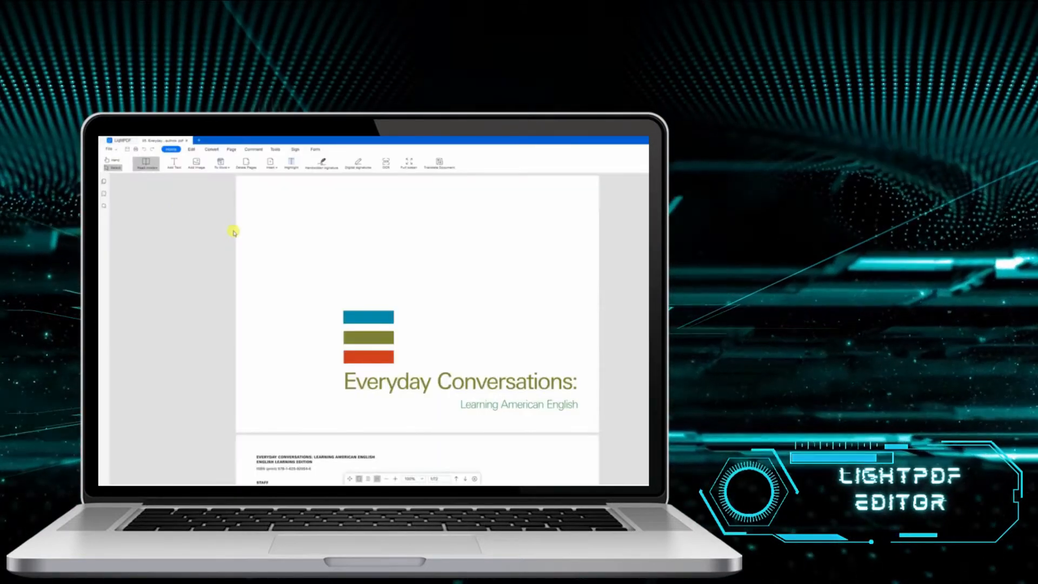
{"action": "scroll", "scroll_direction": "down", "scroll_amount": 3}
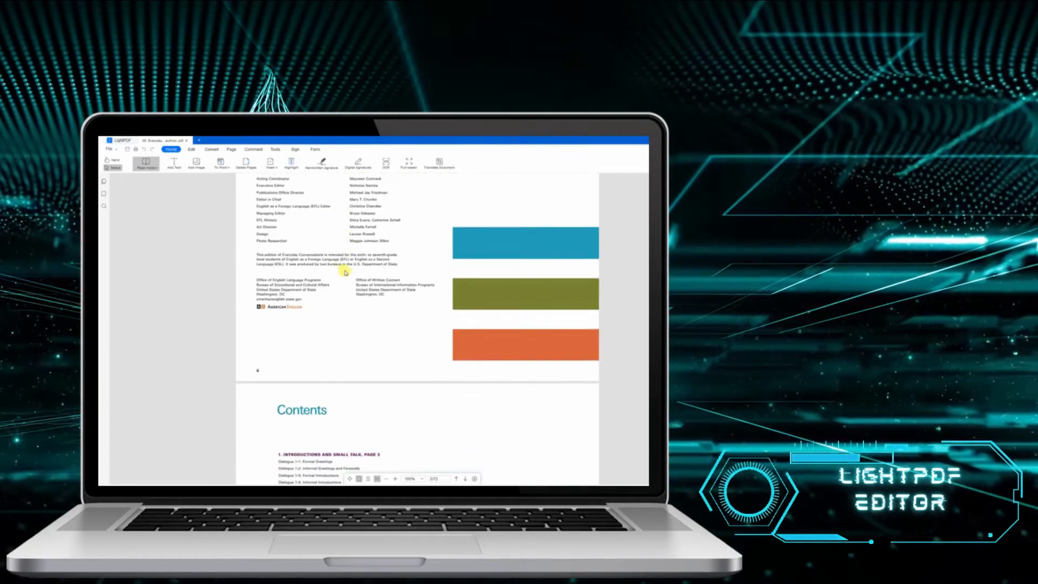
{"action": "scroll", "scroll_direction": "down", "scroll_amount": 3}
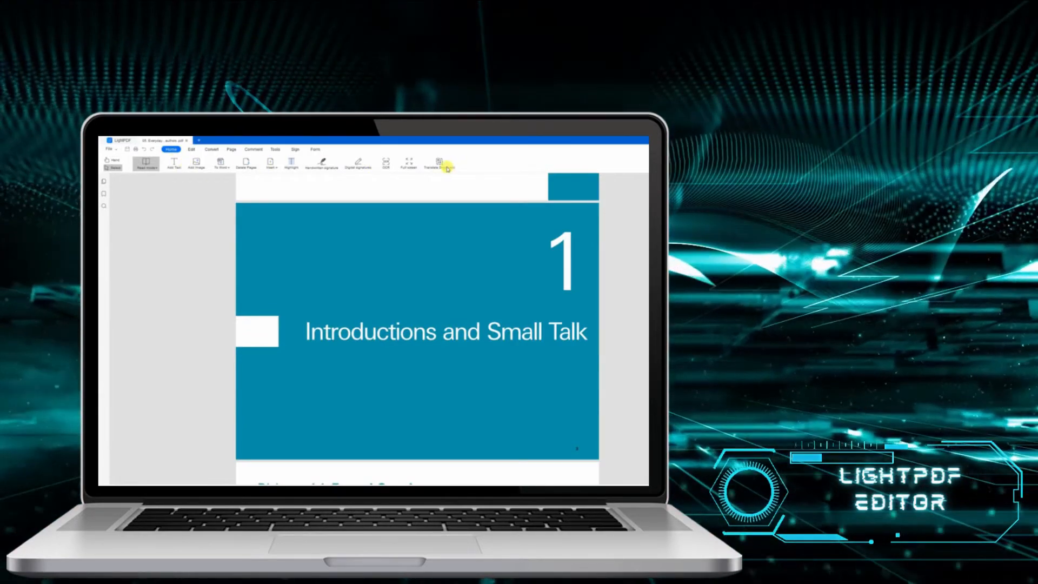
- Show the Edit, Convert, Page and Comment ribbon toolsets in turn
{"action": "left_click", "coordinate": [192, 149]}
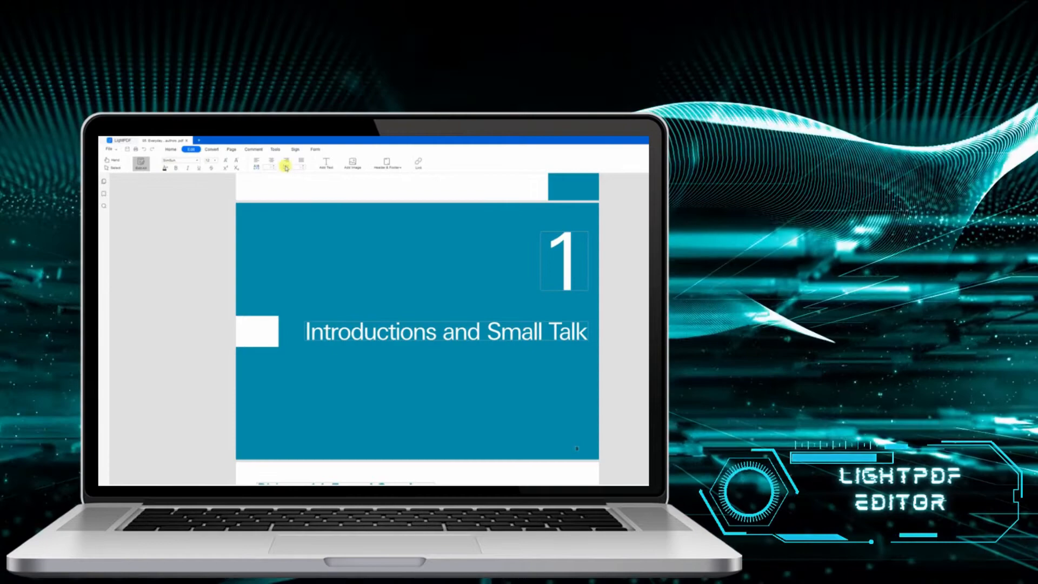
{"action": "left_click", "coordinate": [211, 149]}
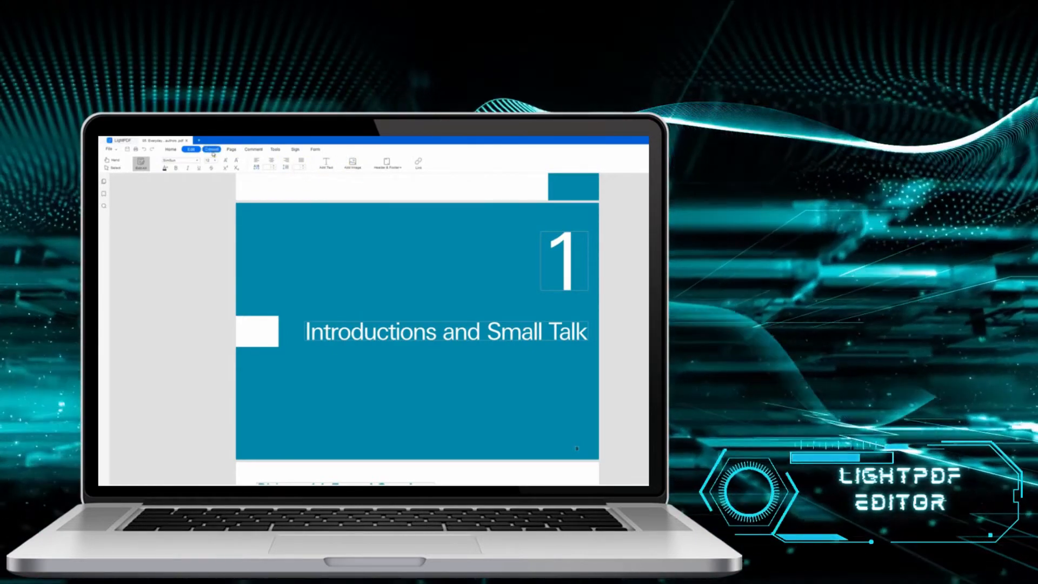
{"action": "left_click", "coordinate": [230, 149]}
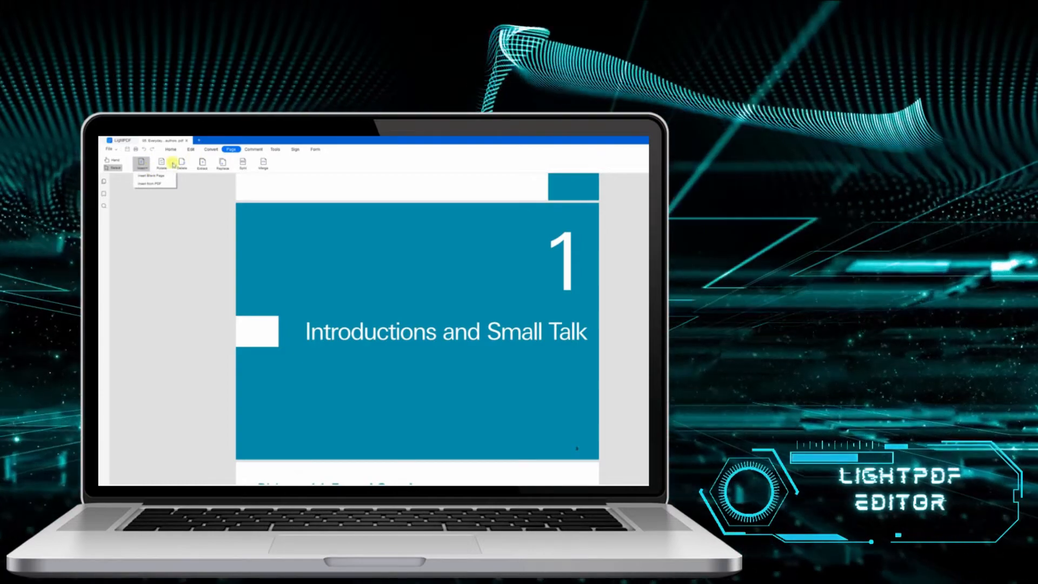
{"action": "left_click", "coordinate": [253, 150]}
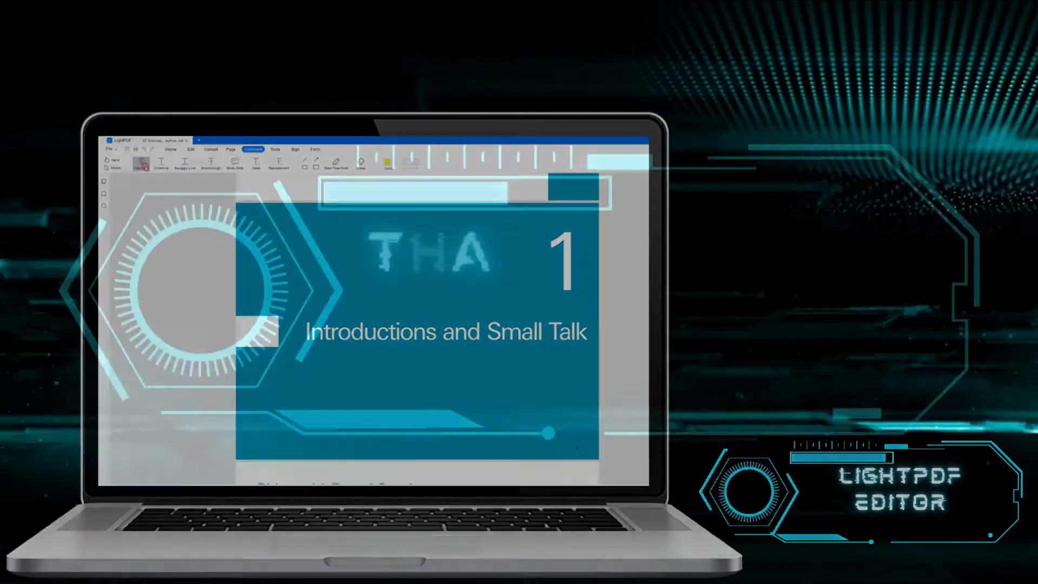